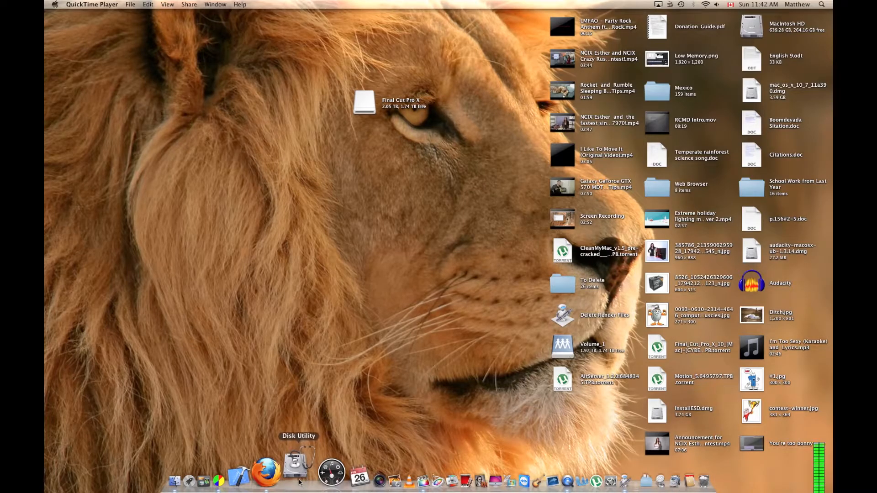
Step: Launch Disk Utility from the Dock and reposition its window
{"action": "left_click", "coordinate": [294, 473]}
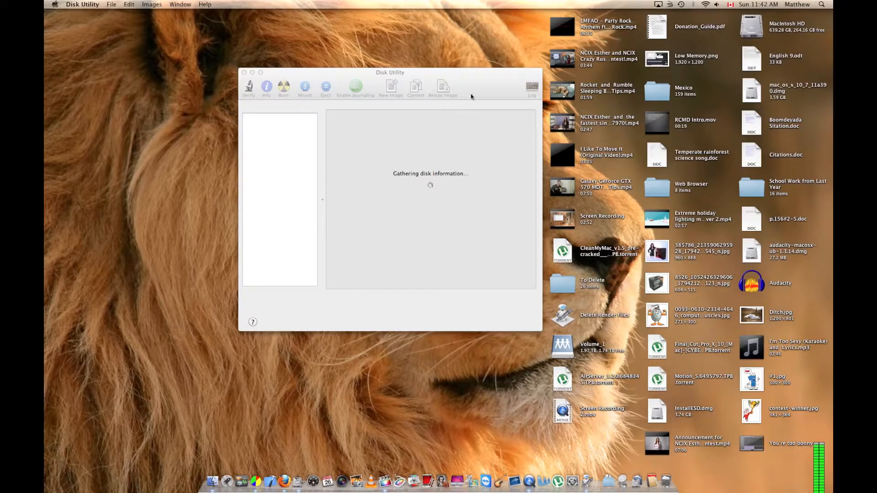
{"action": "left_click_drag", "start_coordinate": [390, 72], "coordinate": [423, 110]}
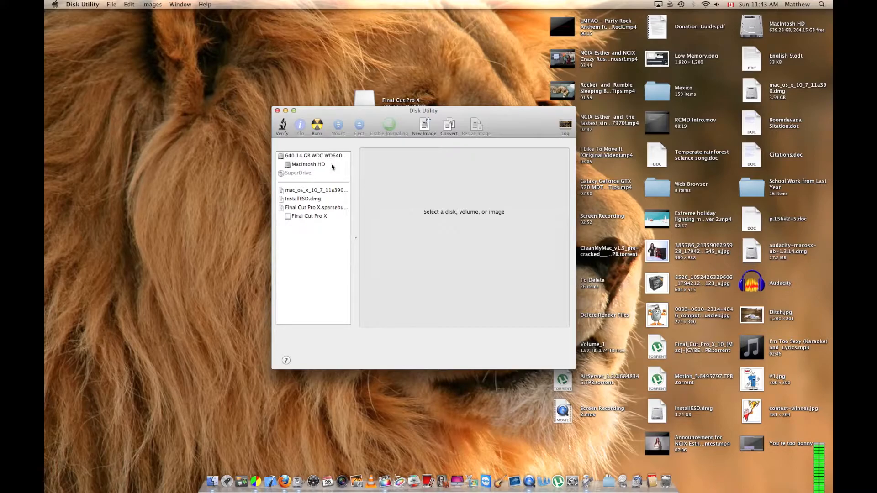
{"action": "mouse_move", "coordinate": [298, 172]}
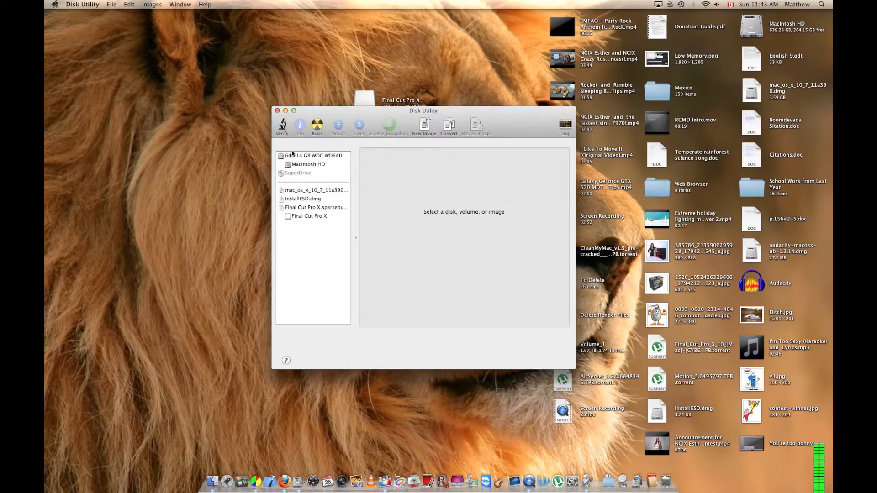
{"action": "mouse_move", "coordinate": [315, 182]}
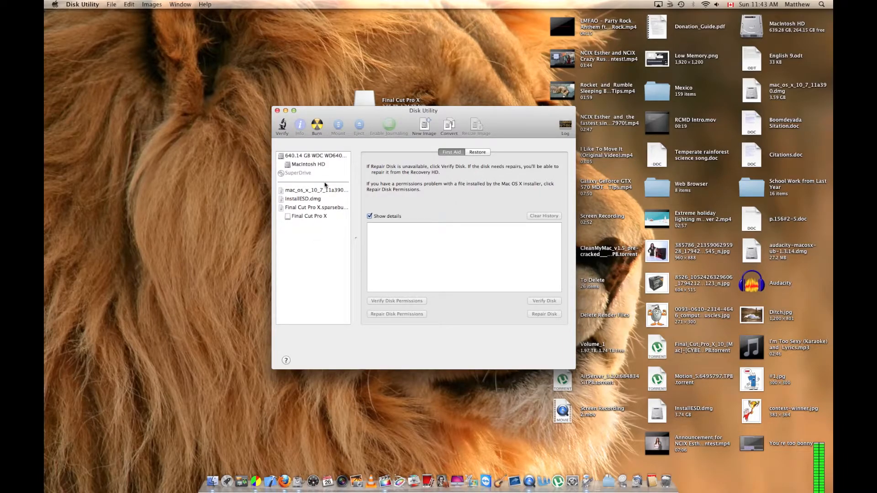
{"action": "mouse_move", "coordinate": [465, 122]}
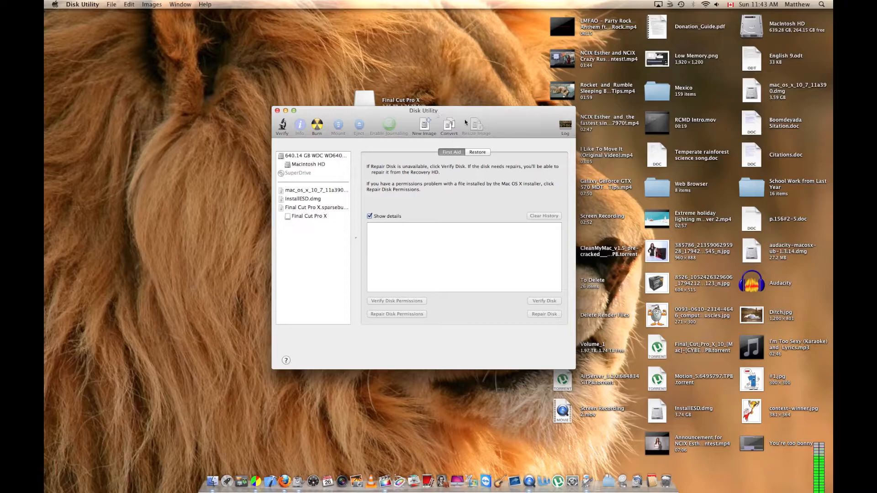
Step: Select the Macintosh HD internal drive, cancelling an accidental New Image sheet
{"action": "left_click_drag", "start_coordinate": [423, 110], "coordinate": [475, 117]}
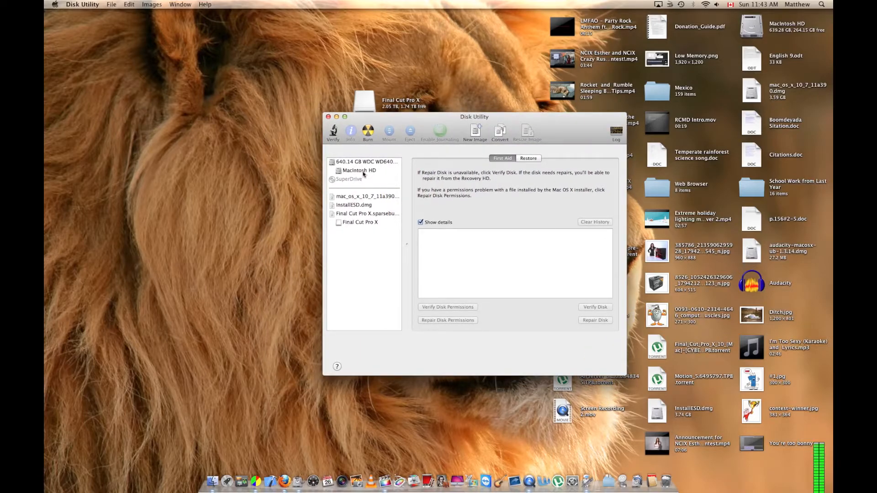
{"action": "left_click", "coordinate": [359, 170]}
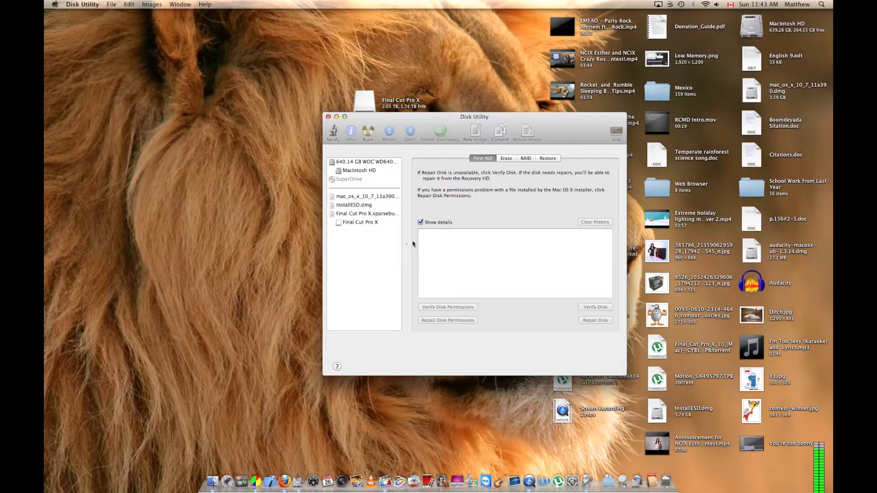
{"action": "left_click", "coordinate": [475, 133]}
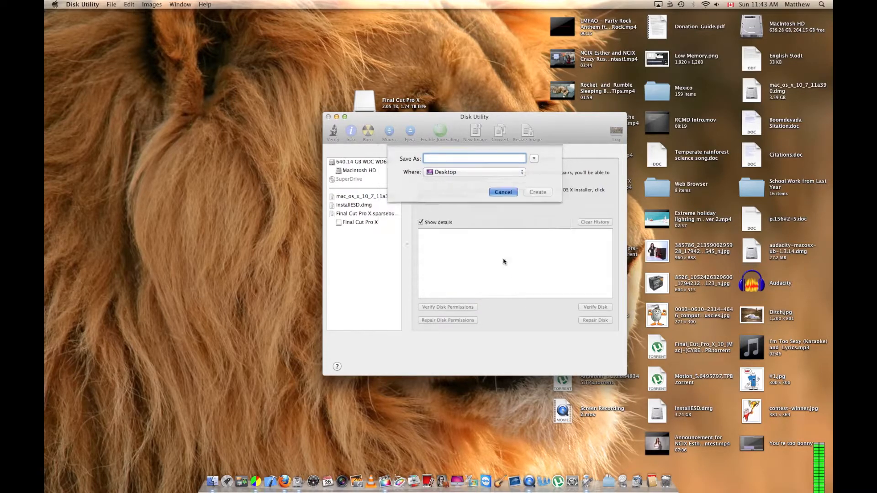
{"action": "left_click", "coordinate": [503, 192]}
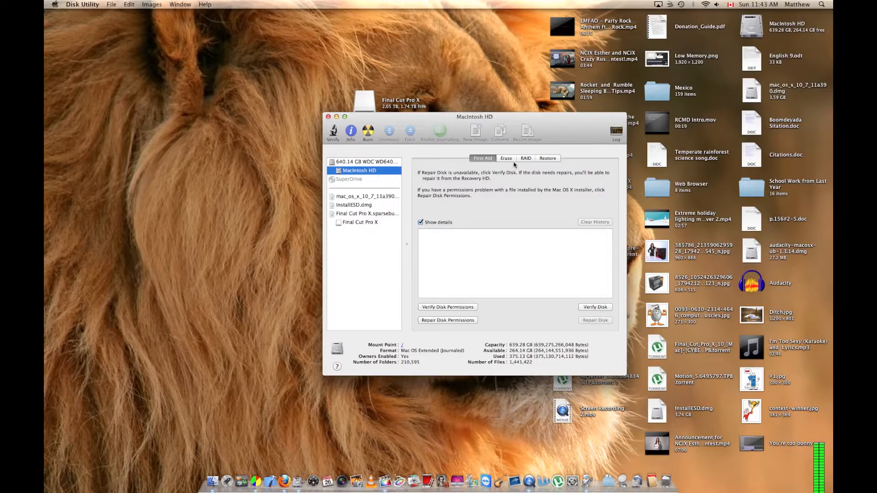
Step: Open the Restore tab, try the Image… button, and inspect the empty Destination field
{"action": "left_click", "coordinate": [548, 158]}
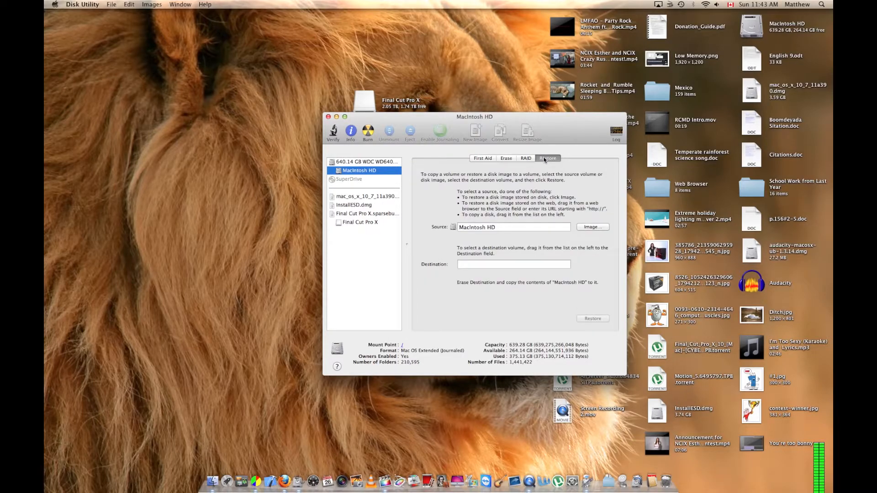
{"action": "left_click", "coordinate": [590, 227]}
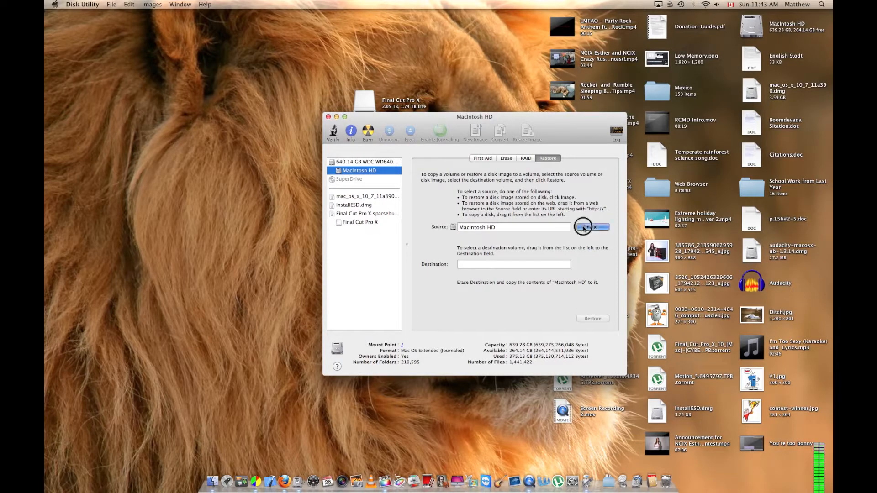
{"action": "left_click", "coordinate": [590, 227]}
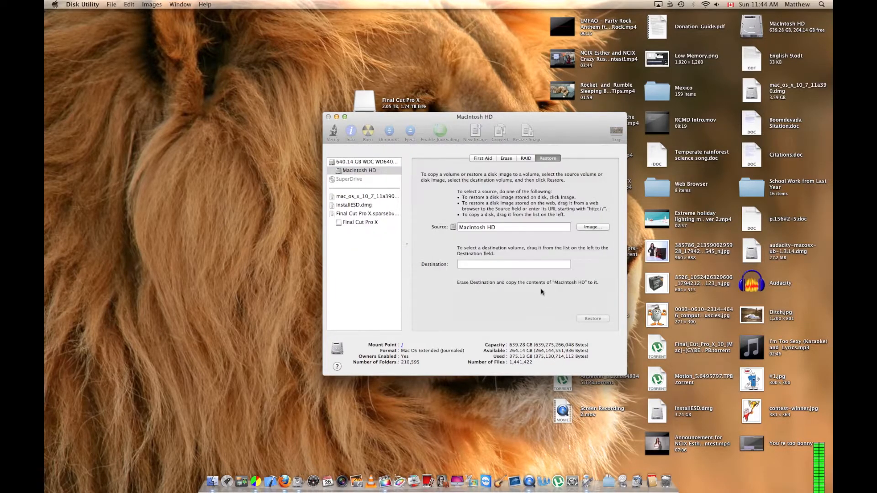
{"action": "left_click", "coordinate": [358, 170]}
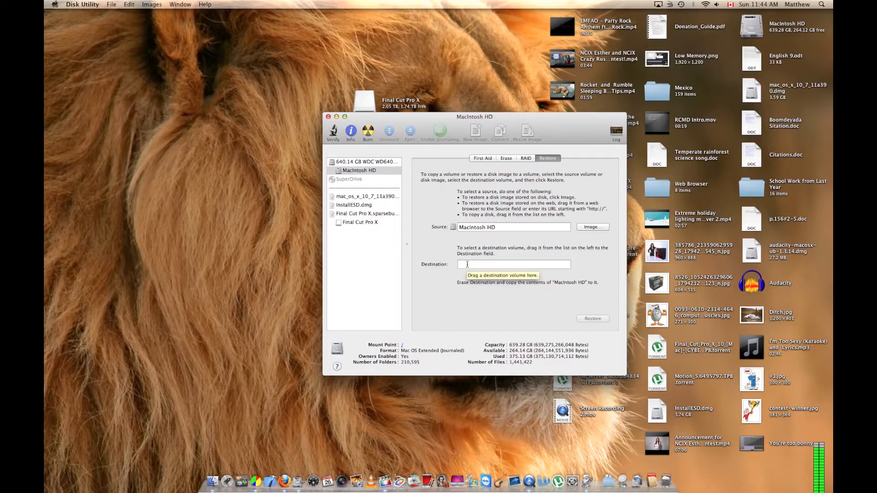
Step: Choose InstallESD.dmg as source and put Macintosh HD in the Destination field
{"action": "left_click", "coordinate": [367, 214]}
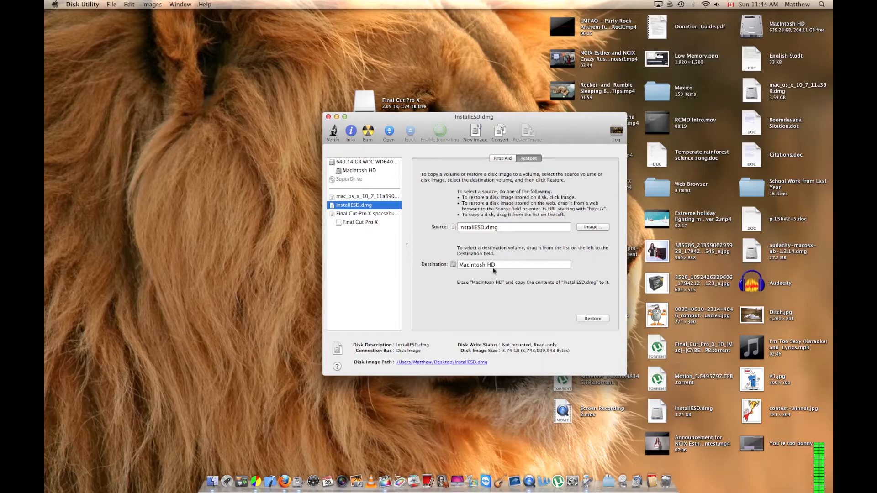
{"action": "left_click", "coordinate": [513, 226]}
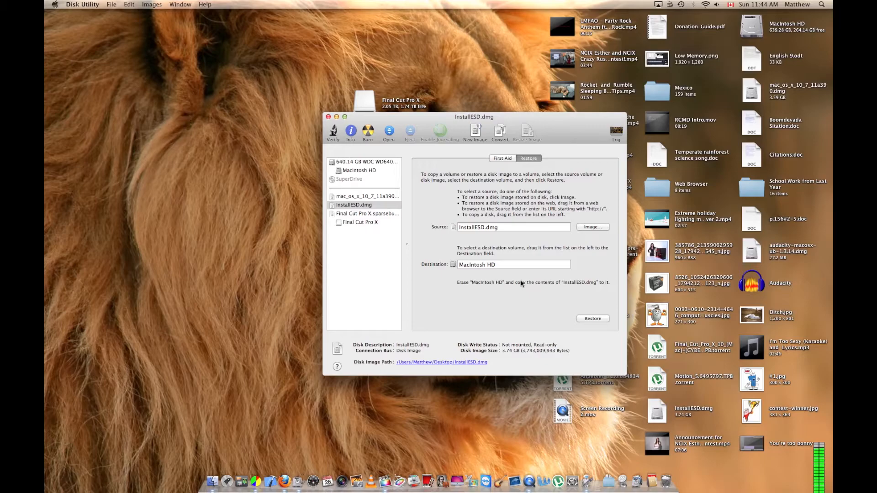
{"action": "left_click", "coordinate": [513, 227]}
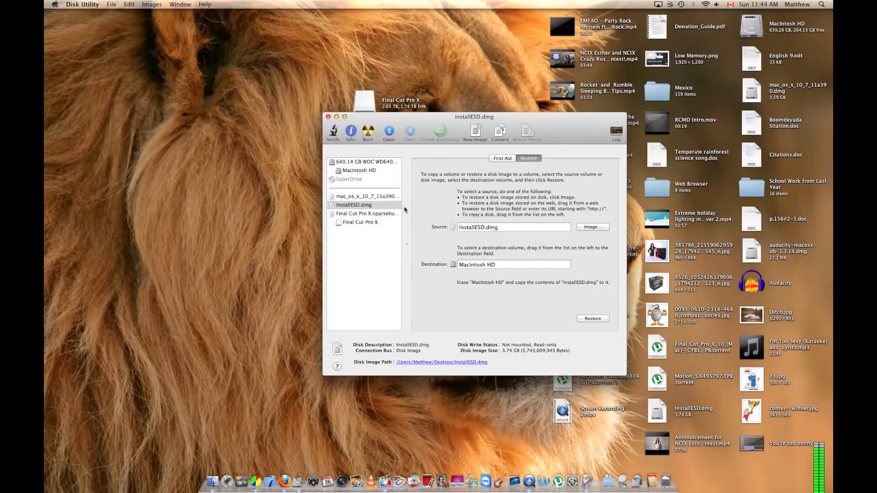
{"action": "left_click", "coordinate": [513, 226]}
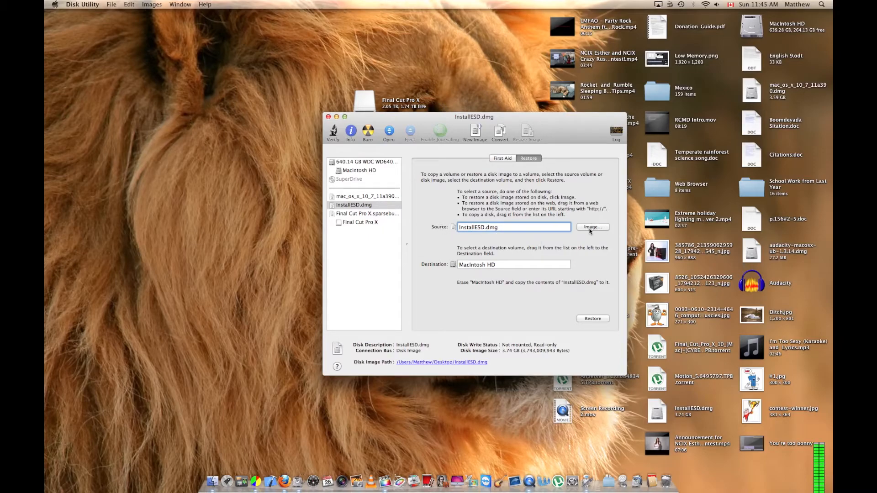
{"action": "mouse_move", "coordinate": [591, 226]}
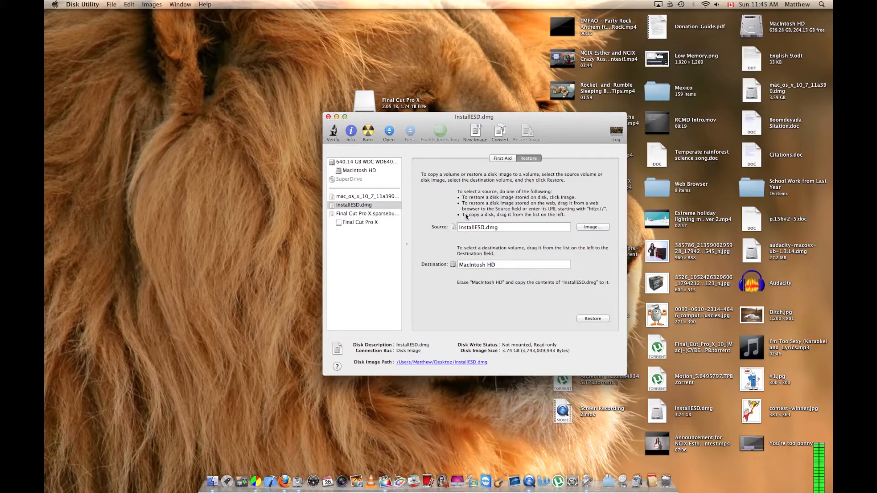
{"action": "mouse_move", "coordinate": [268, 127]}
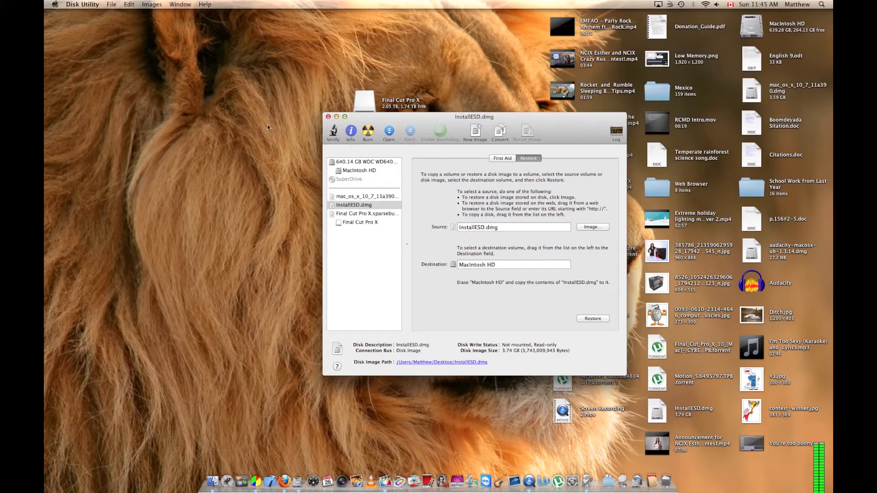
{"action": "mouse_move", "coordinate": [126, 72]}
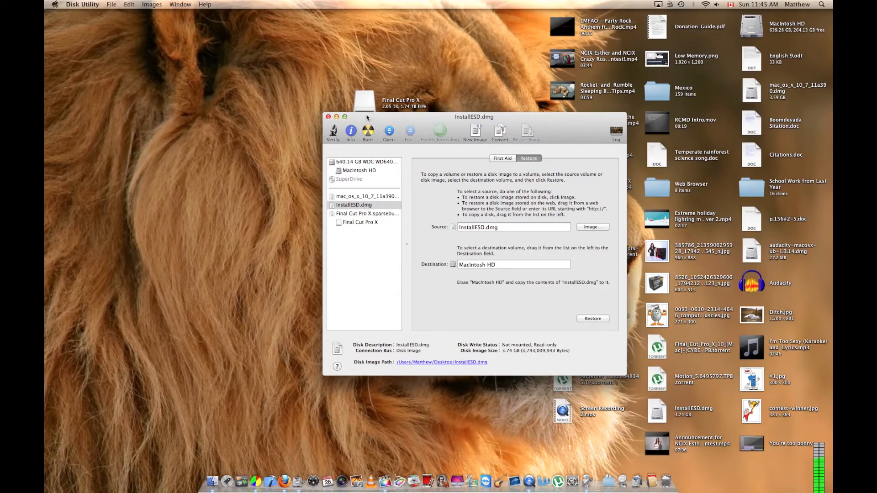
{"action": "mouse_move", "coordinate": [133, 69]}
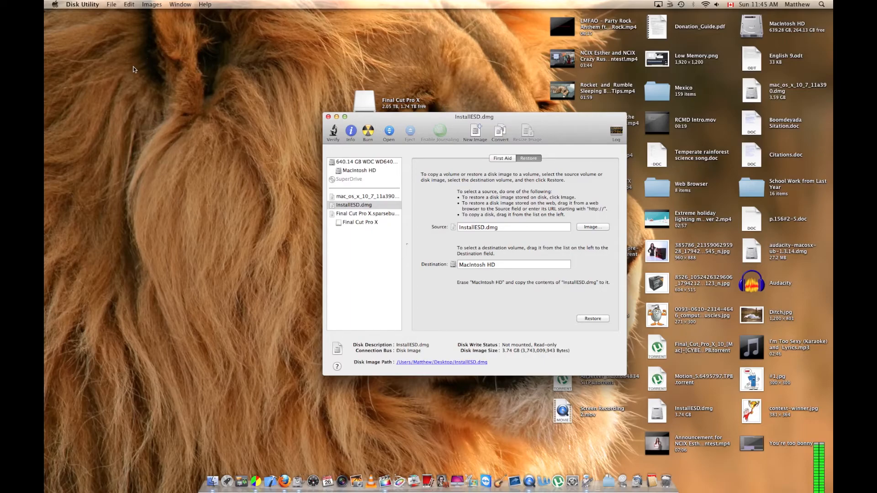
{"action": "mouse_move", "coordinate": [124, 71]}
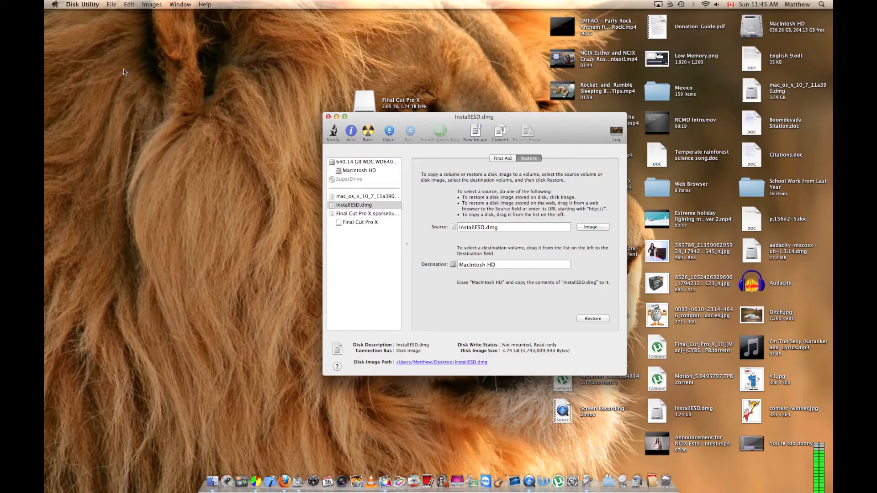